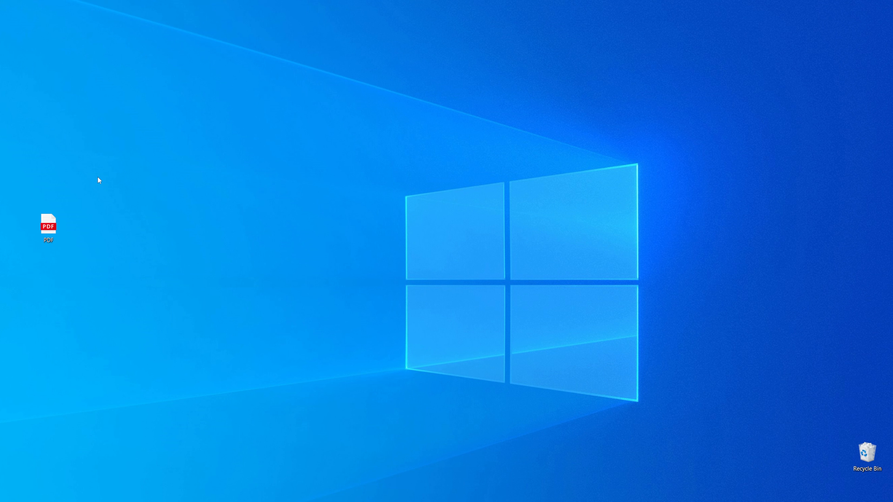
{"action": "mouse_move", "coordinate": [97, 222]}
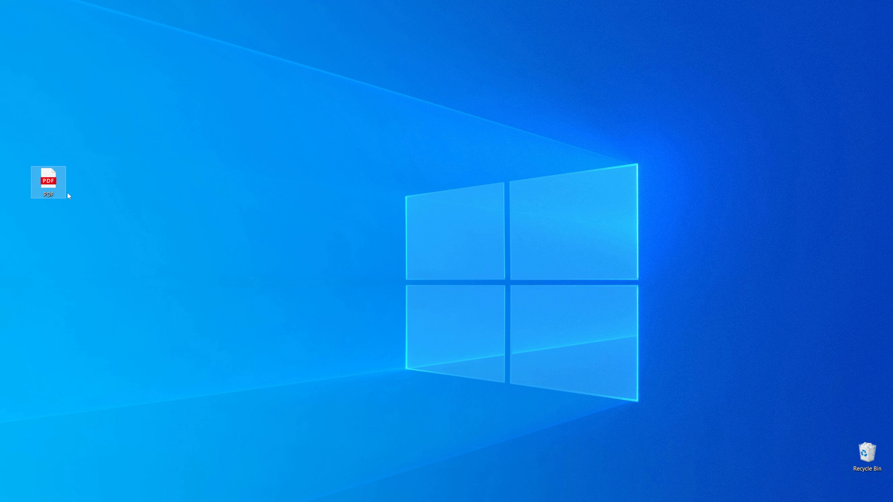
{"action": "mouse_move", "coordinate": [228, 199]}
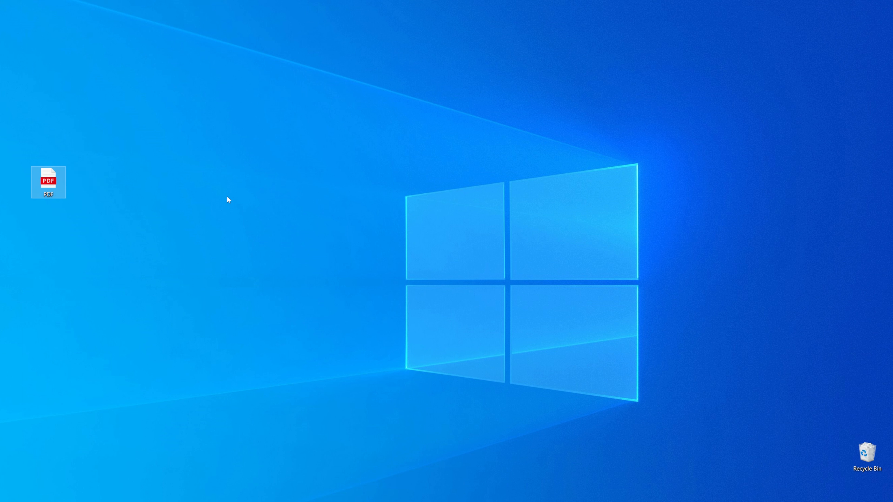
{"action": "mouse_move", "coordinate": [125, 151]}
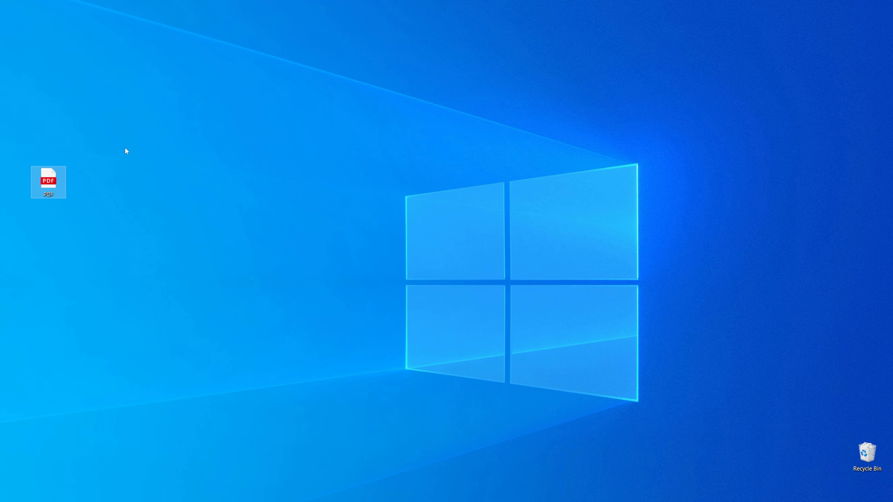
- Check the desktop PDF file's properties to confirm its type
{"action": "right_click", "coordinate": [48, 182]}
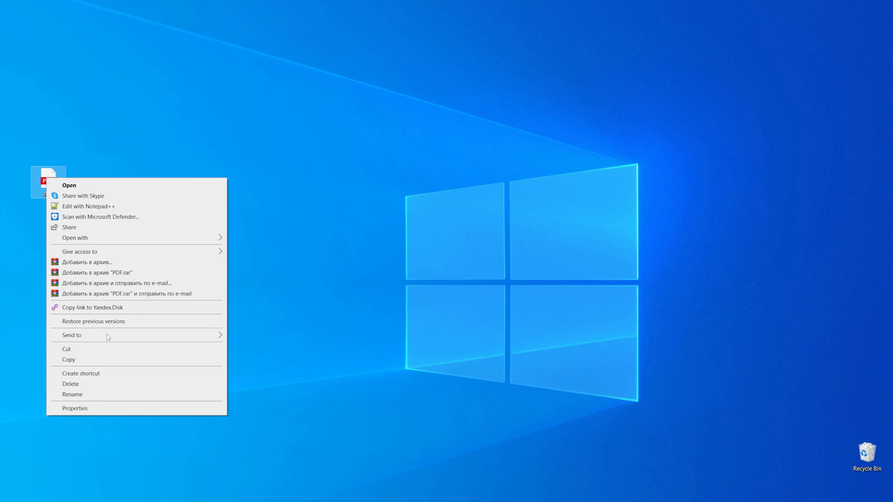
{"action": "left_click", "coordinate": [74, 408]}
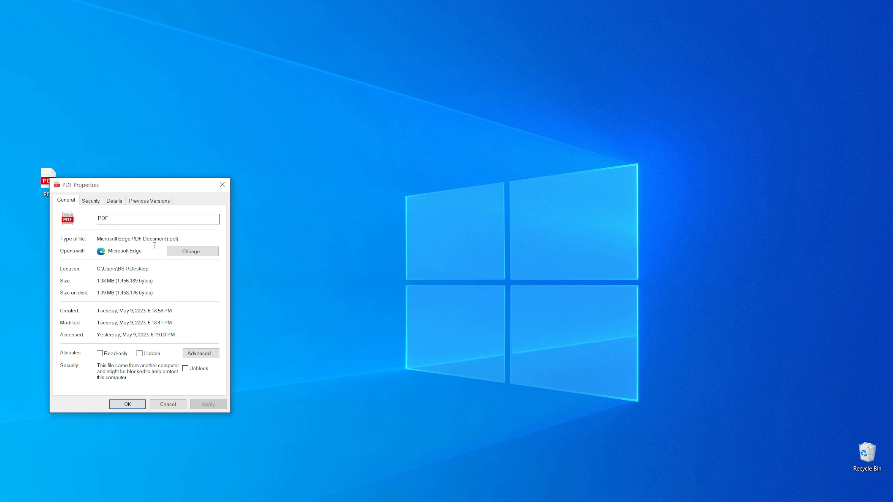
{"action": "double_click", "coordinate": [173, 238]}
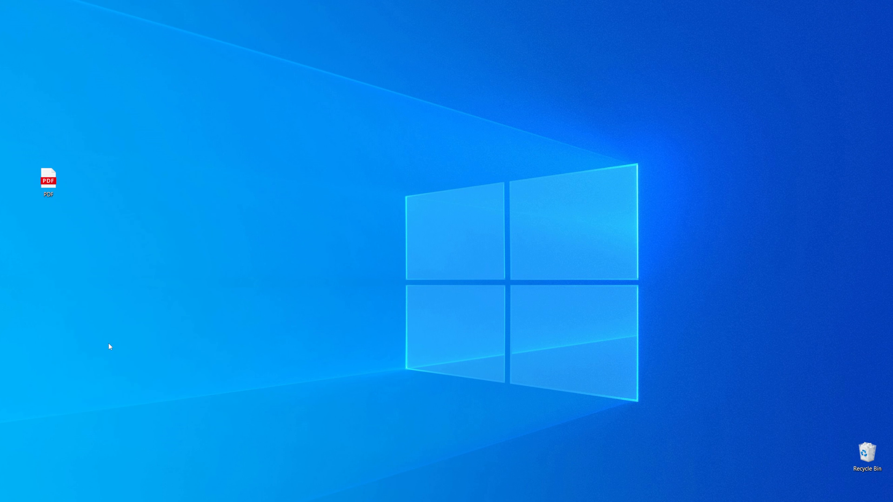
{"action": "mouse_move", "coordinate": [111, 352]}
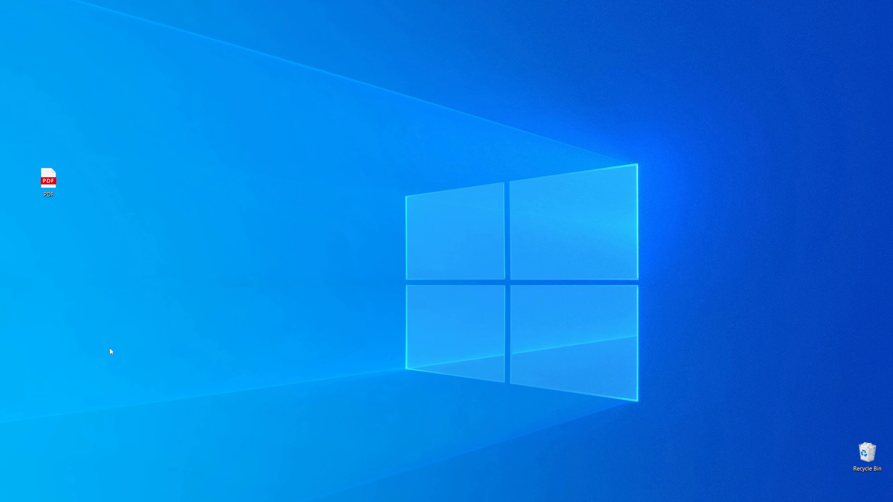
{"action": "mouse_move", "coordinate": [135, 371]}
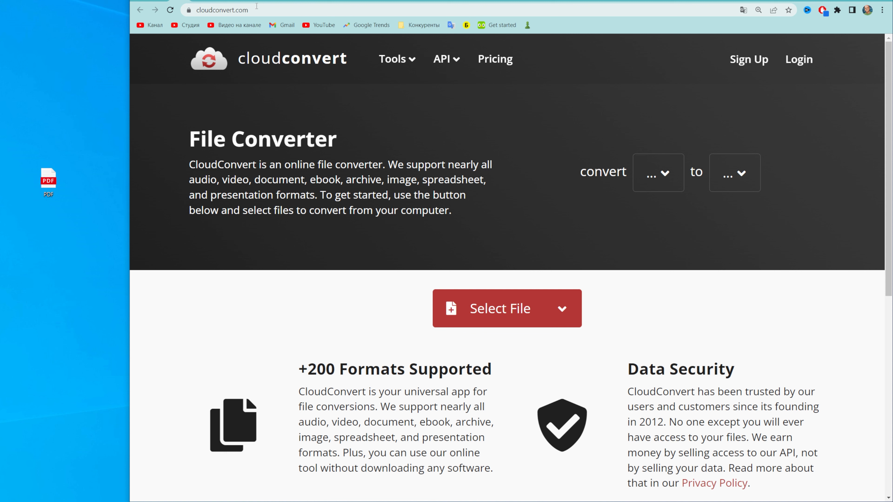
- Load cloudconvert.com and drop the desktop PDF onto the converter page as PDF.pdf
{"action": "left_click", "coordinate": [222, 10]}
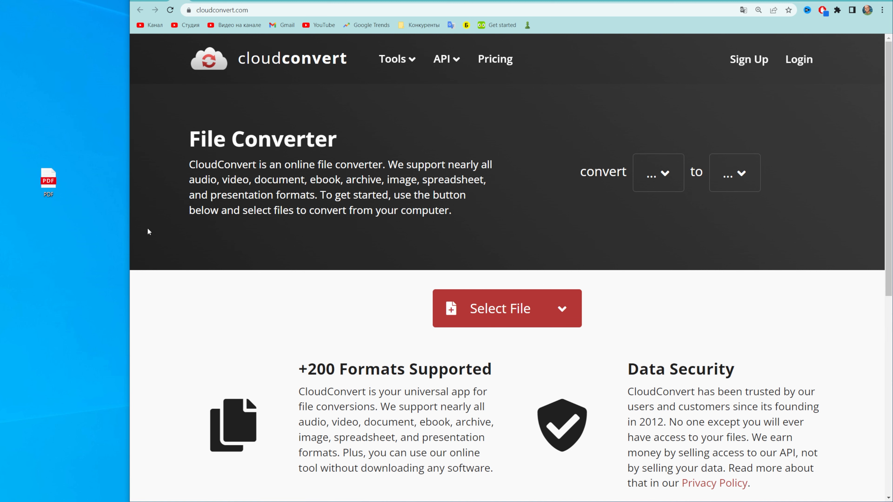
{"action": "left_click_drag", "start_coordinate": [49, 182], "coordinate": [484, 313]}
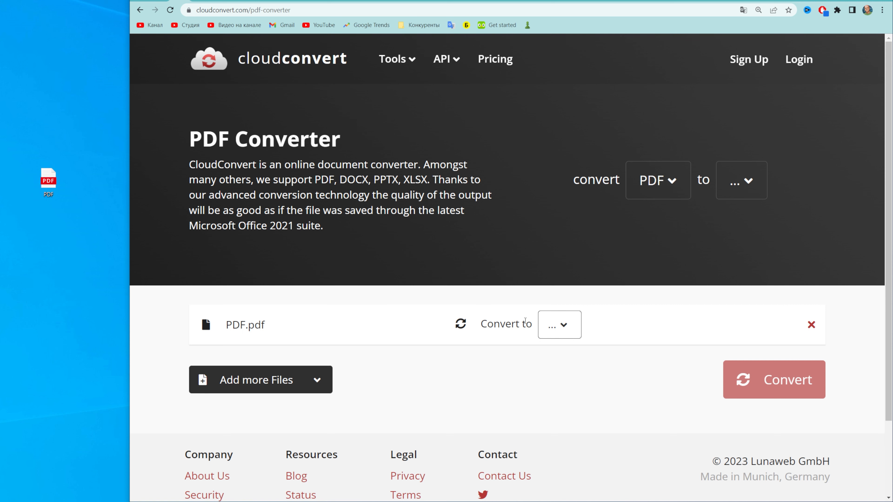
{"action": "mouse_move", "coordinate": [487, 320]}
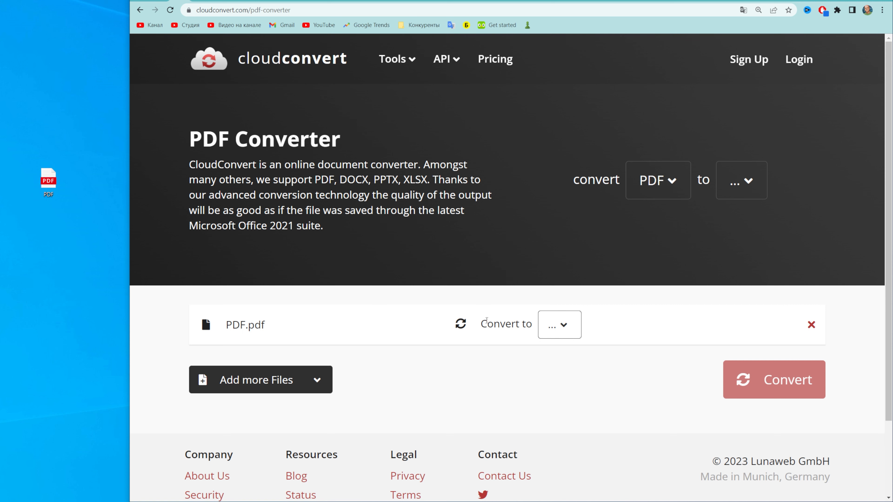
- Choose JPG as the output format for PDF.pdf by searching 'jp' in the format list
{"action": "left_click", "coordinate": [558, 325]}
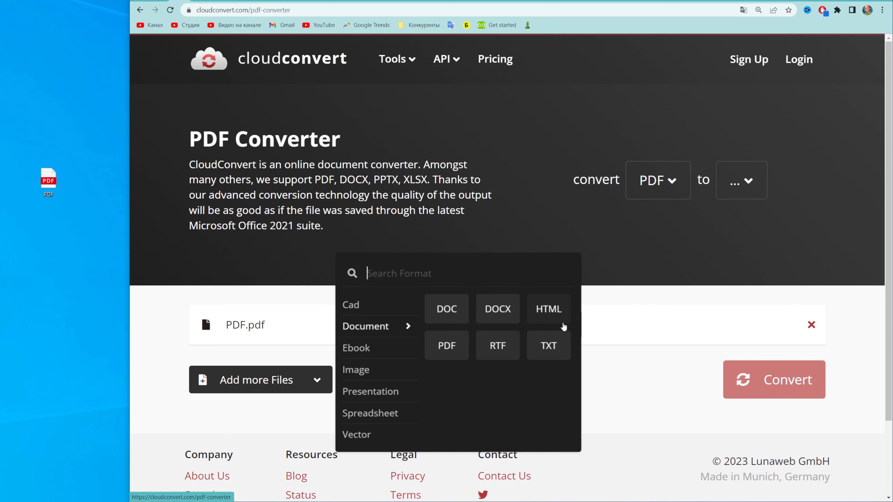
{"action": "mouse_move", "coordinate": [573, 345]}
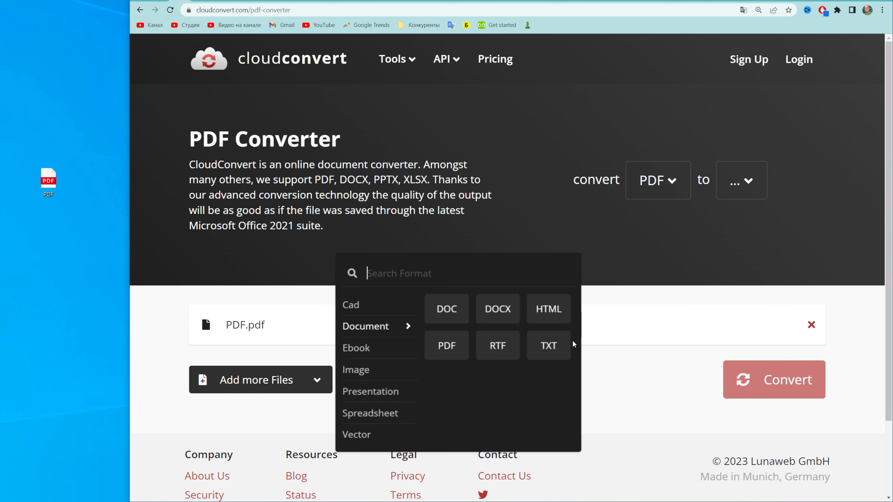
{"action": "type", "text": "jpg"}
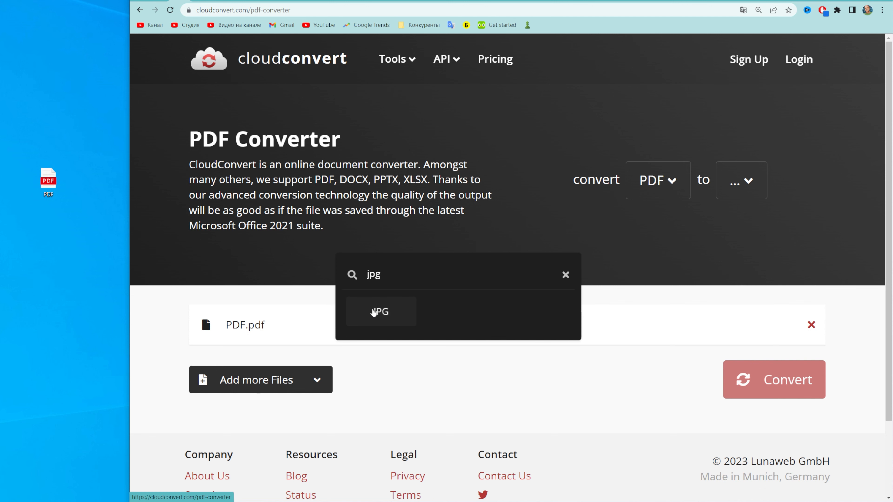
{"action": "left_click", "coordinate": [380, 312]}
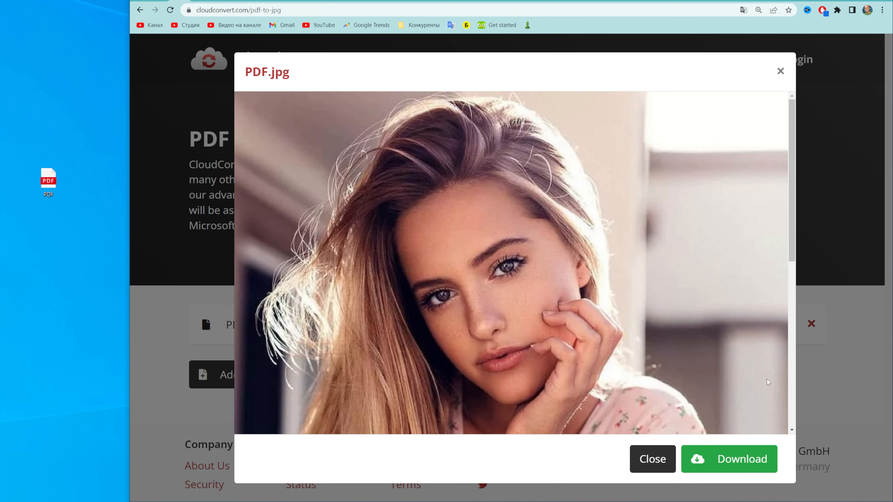
{"action": "mouse_move", "coordinate": [446, 306]}
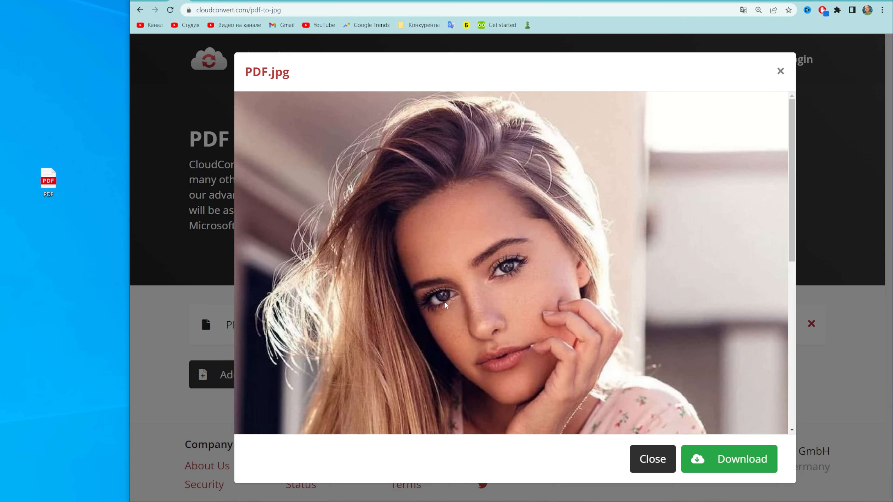
{"action": "mouse_move", "coordinate": [446, 310]}
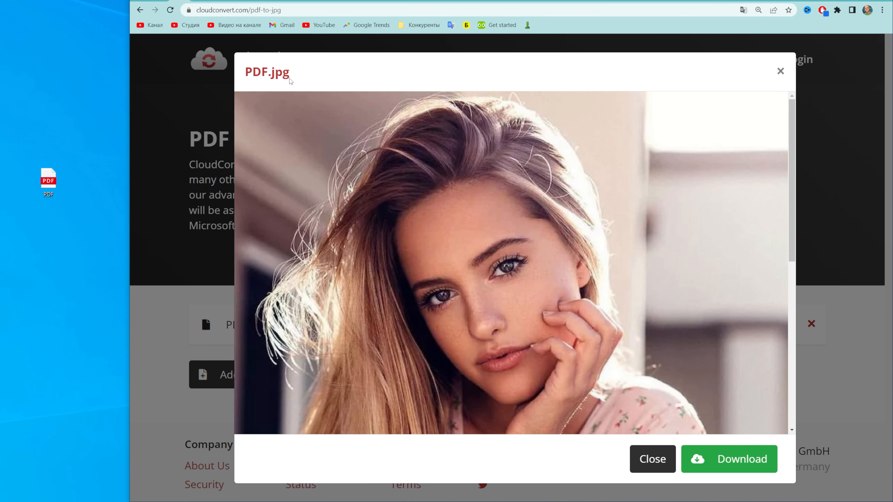
- Download the converted PDF.jpg image to the computer
{"action": "double_click", "coordinate": [278, 73]}
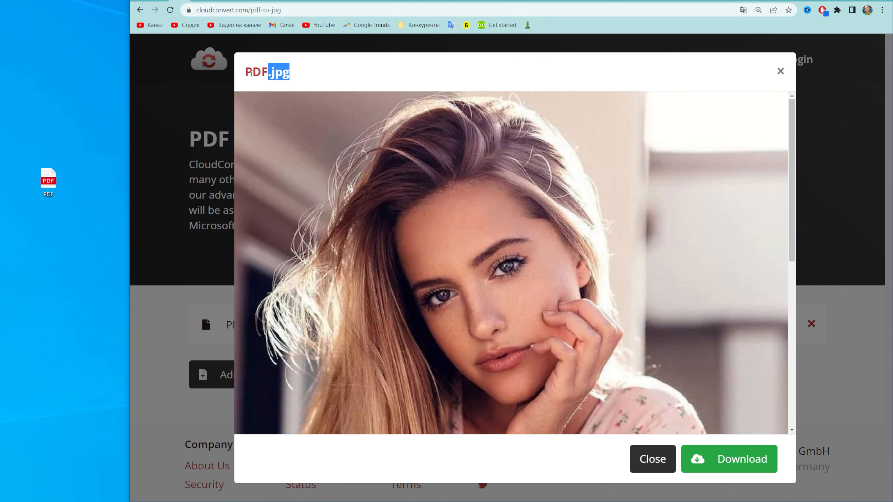
{"action": "mouse_move", "coordinate": [634, 276]}
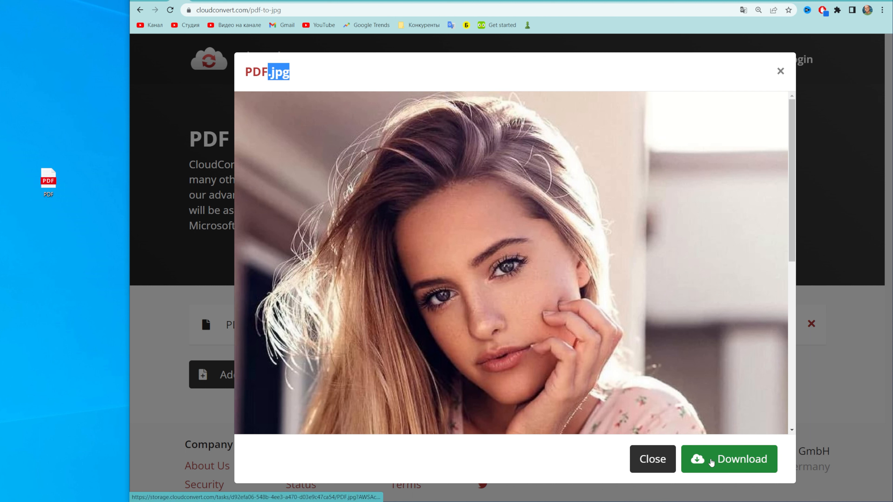
{"action": "left_click", "coordinate": [729, 459]}
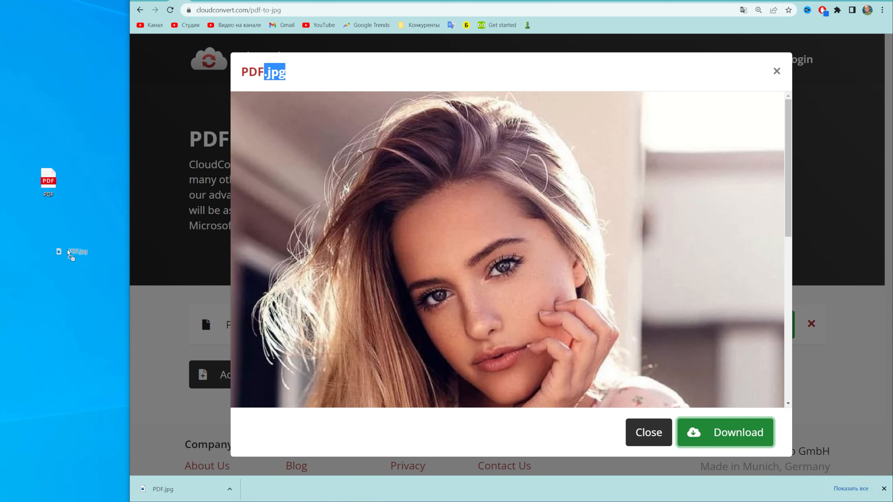
- Place the download on the desktop as Photo and confirm in Properties it is a JPG file
{"action": "left_click", "coordinate": [725, 432]}
{"action": "type", "text": "Phci"}
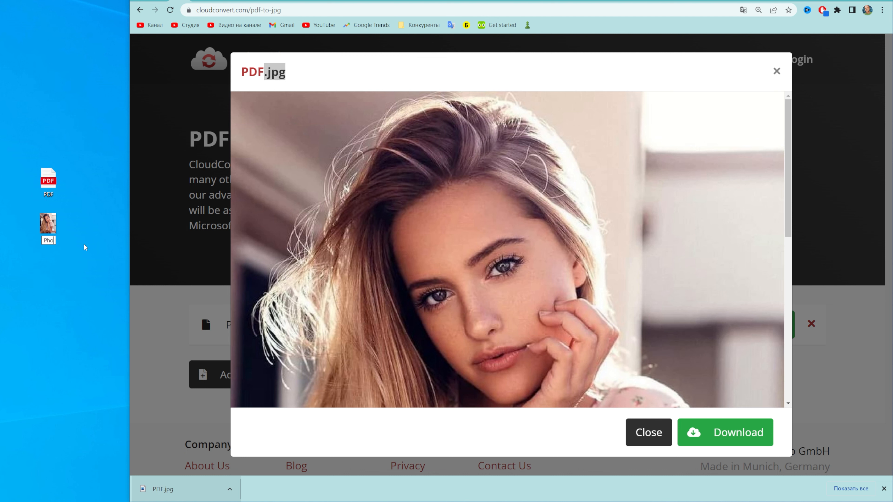
{"action": "left_click", "coordinate": [47, 224]}
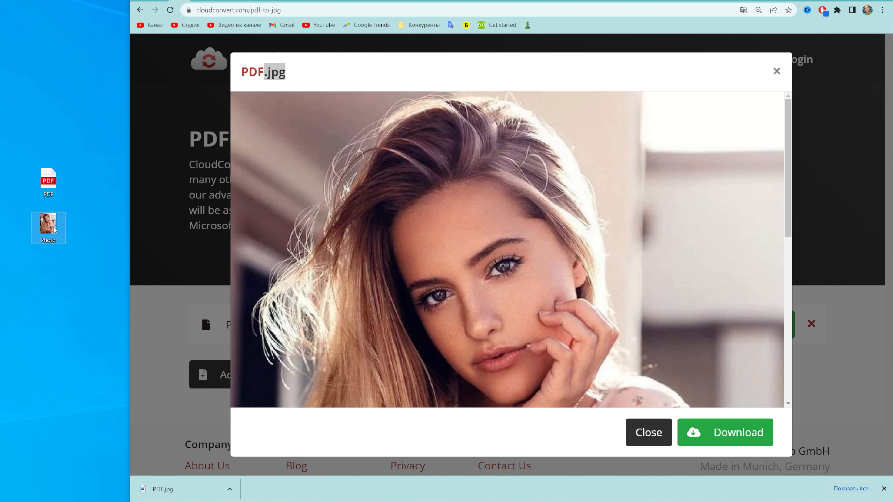
{"action": "right_click", "coordinate": [48, 228]}
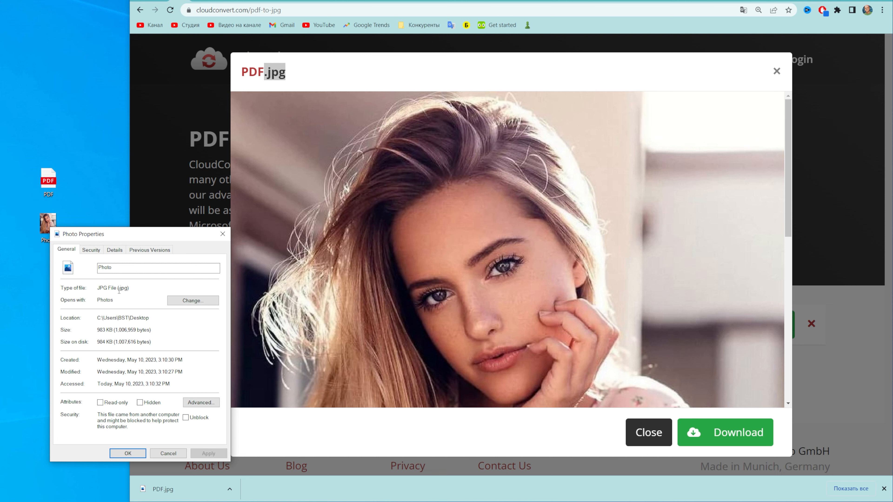
{"action": "double_click", "coordinate": [123, 288]}
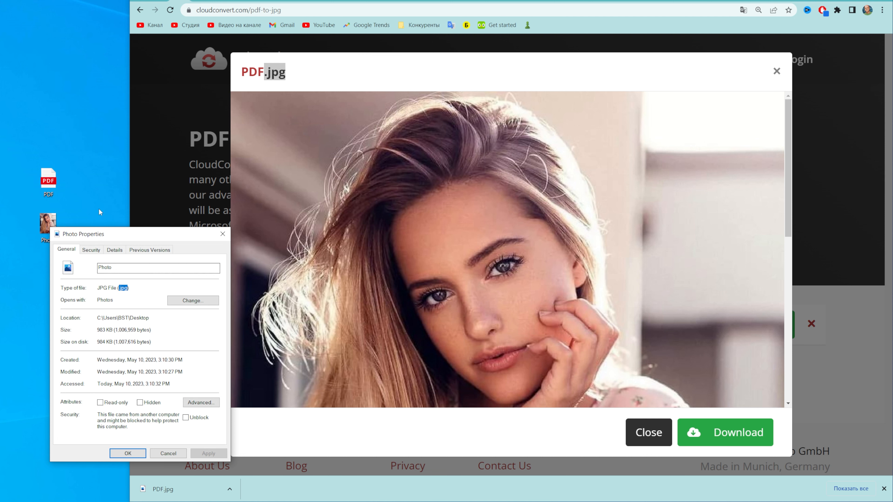